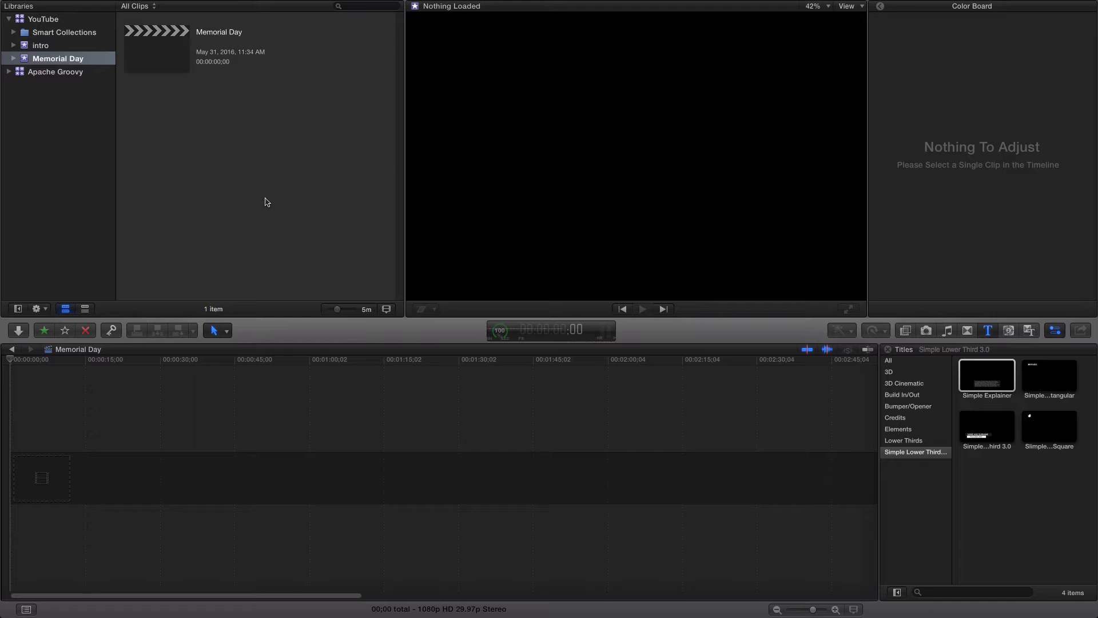
Start a media import into the Memorial Day event from the Event Browser shortcut menu
{"action": "right_click", "coordinate": [266, 202]}
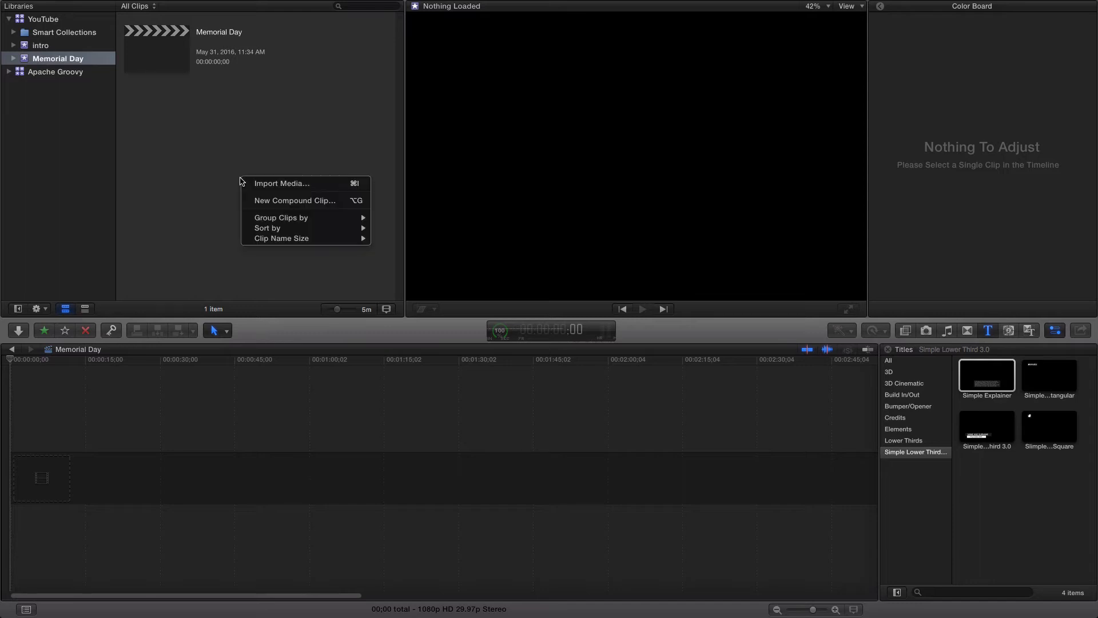
{"action": "left_click", "coordinate": [305, 183]}
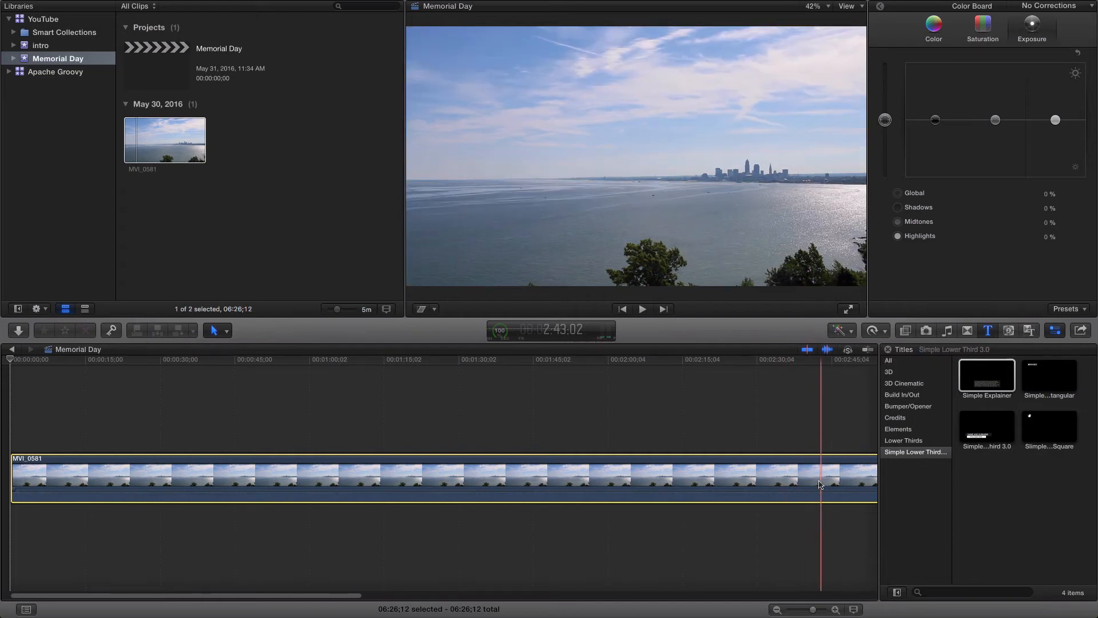
Speed MVI_0581 up to Fast 8x (800%) from the Retime menu
{"action": "left_click", "coordinate": [871, 330]}
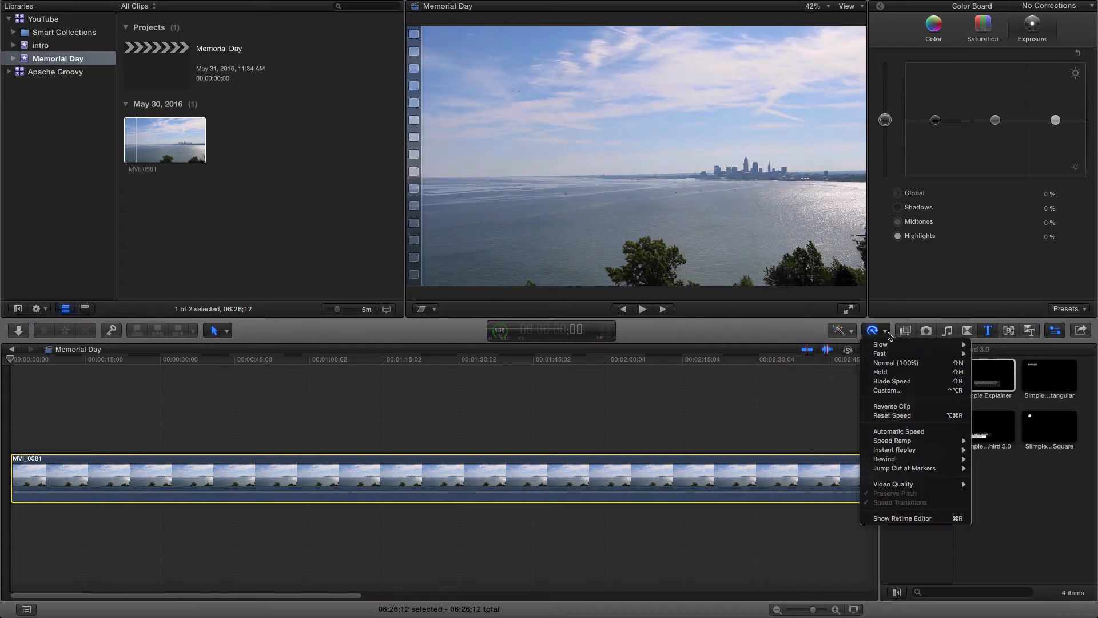
{"action": "mouse_move", "coordinate": [881, 344]}
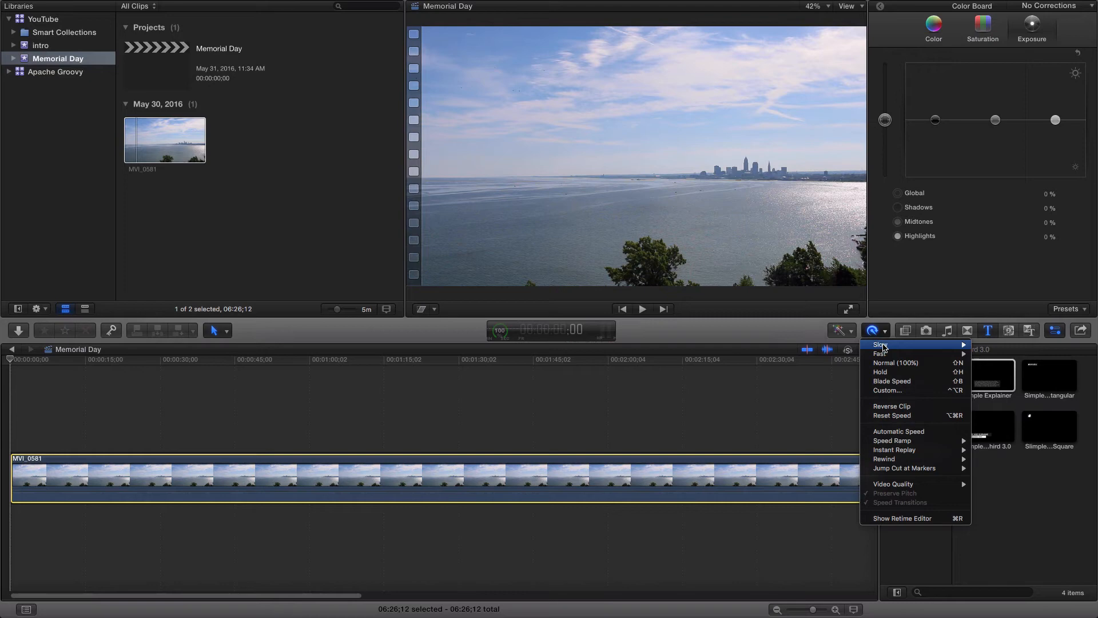
{"action": "mouse_move", "coordinate": [896, 363]}
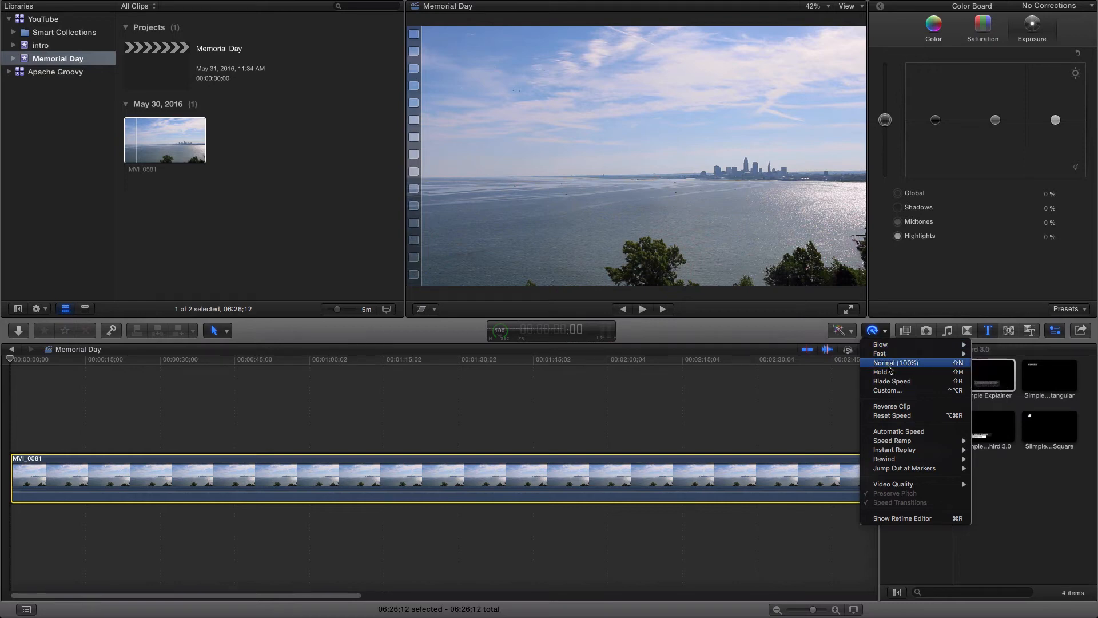
{"action": "mouse_move", "coordinate": [881, 344]}
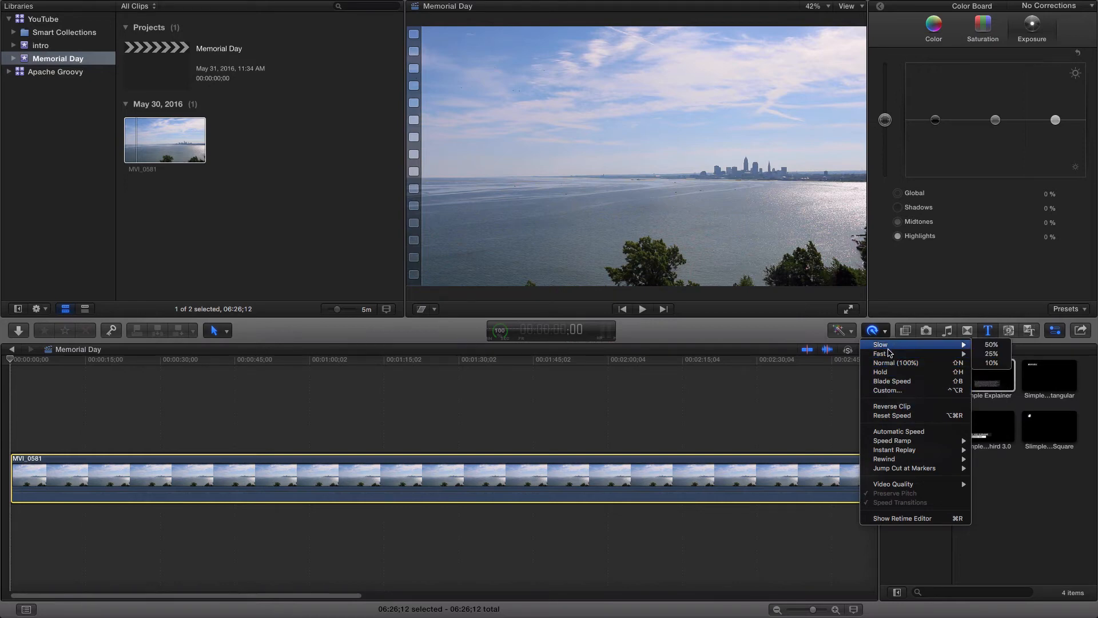
{"action": "mouse_move", "coordinate": [882, 353]}
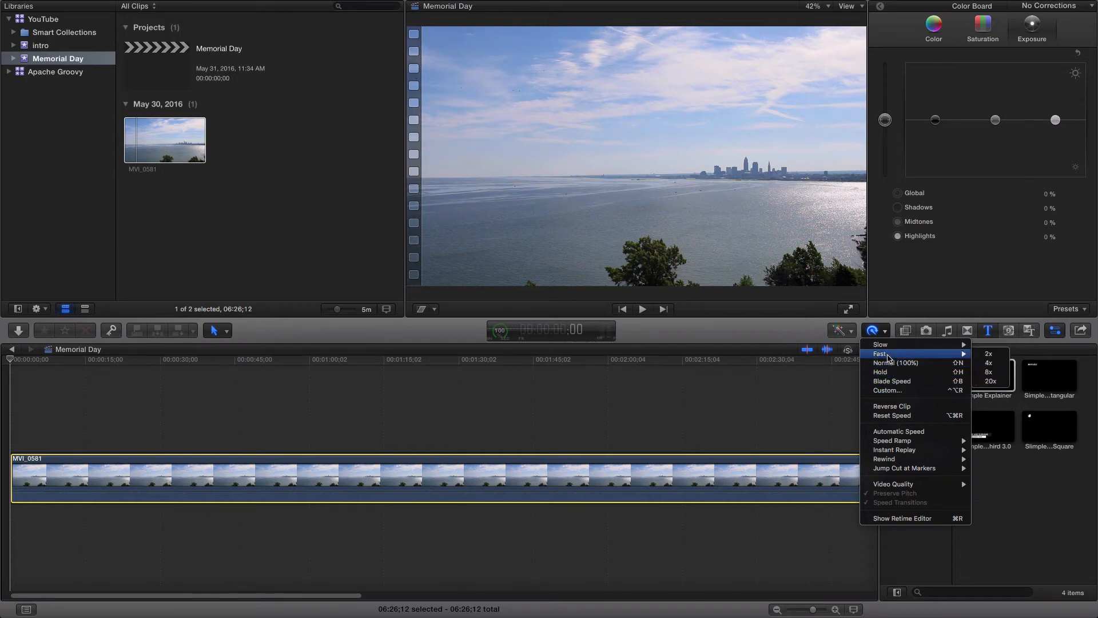
{"action": "mouse_move", "coordinate": [989, 362]}
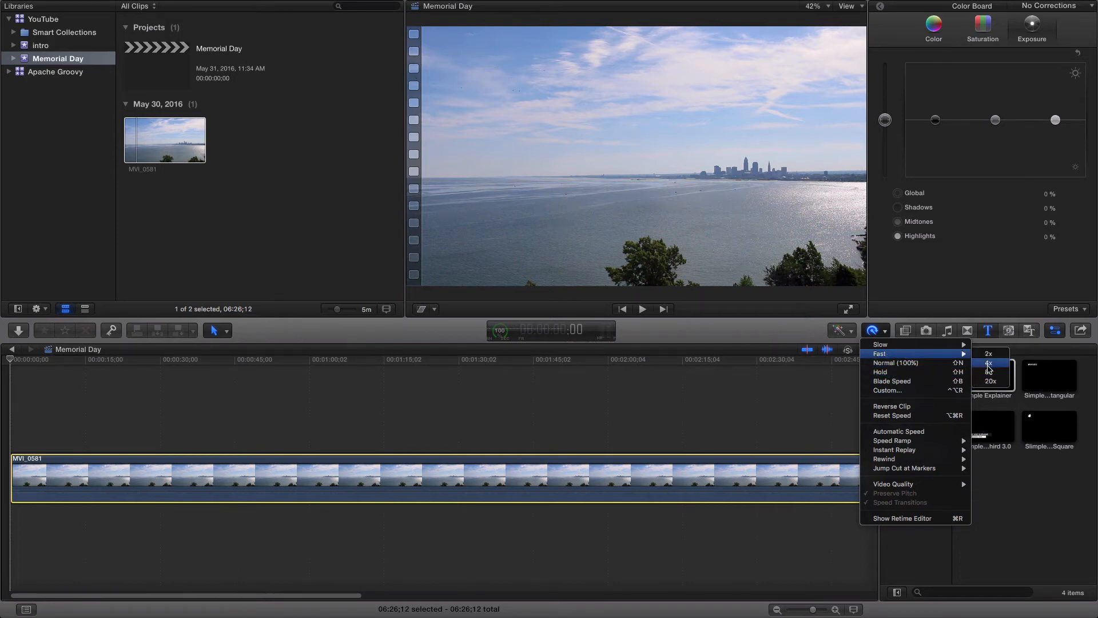
{"action": "left_click", "coordinate": [988, 372]}
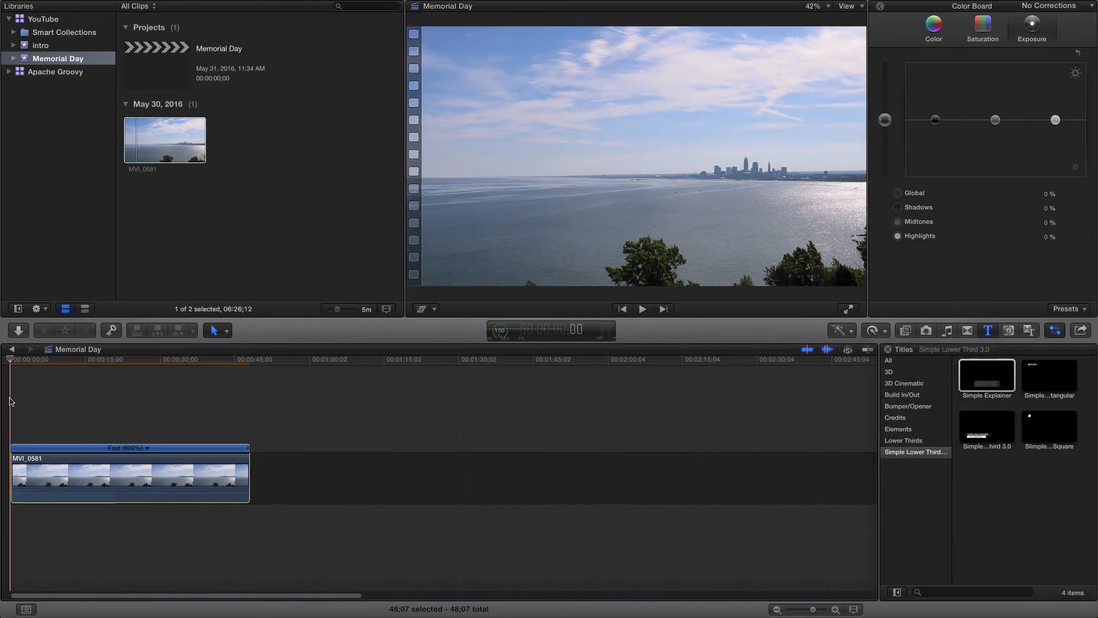
{"action": "left_click", "coordinate": [641, 309]}
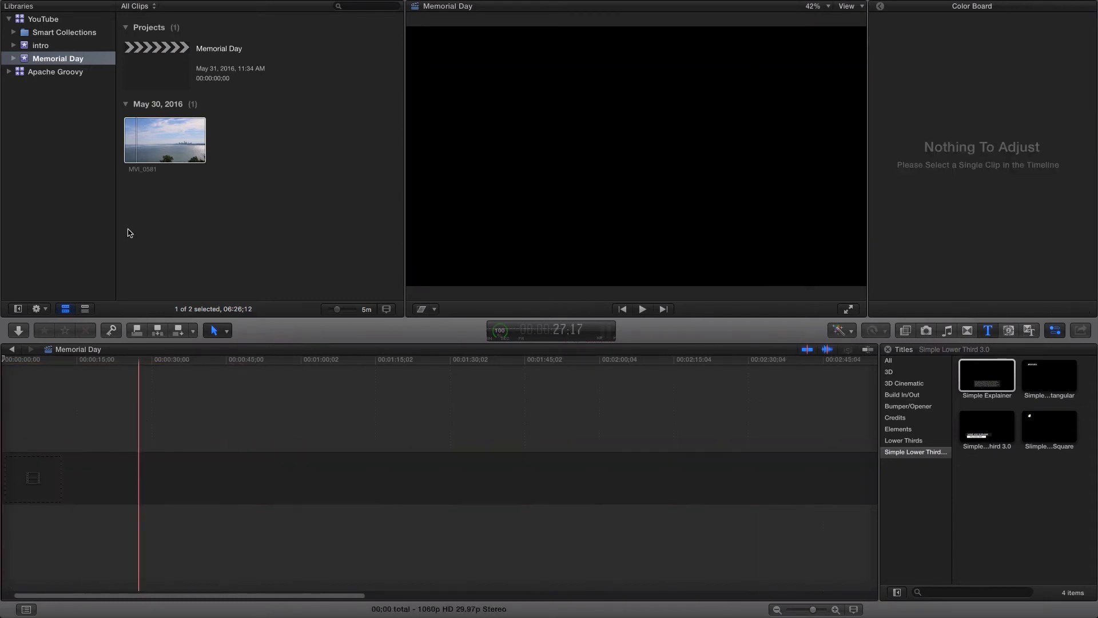
Drag MVI_0581 from the Event Browser back onto the empty Memorial Day timeline
{"action": "left_click_drag", "start_coordinate": [165, 139], "coordinate": [476, 476]}
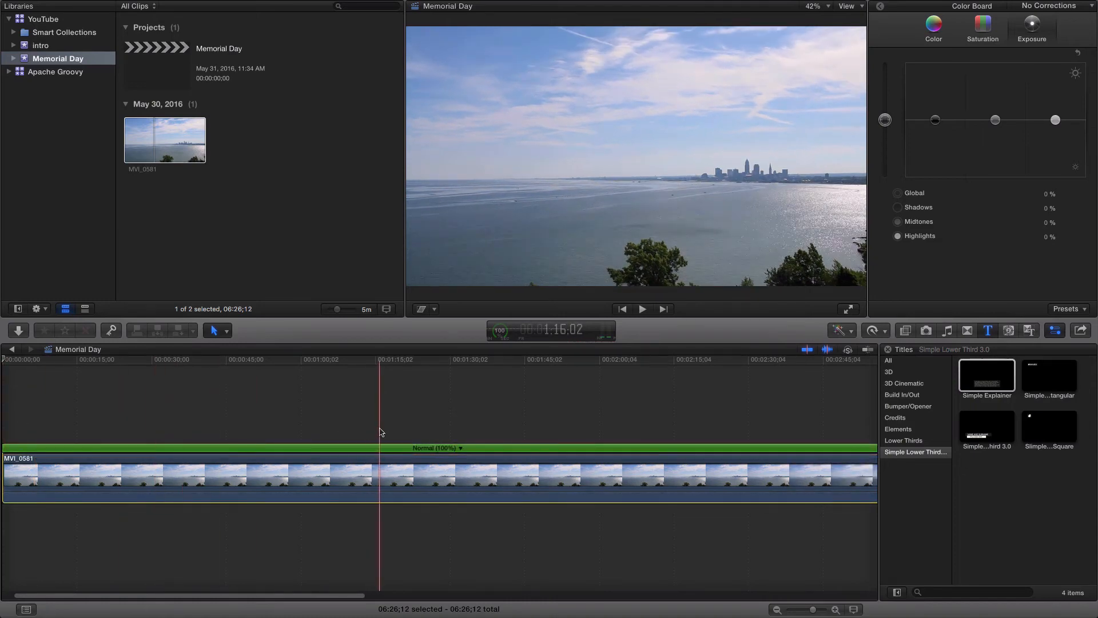
Open Custom speed for MVI_0581 and enter a 2400% rate
{"action": "left_click", "coordinate": [430, 449]}
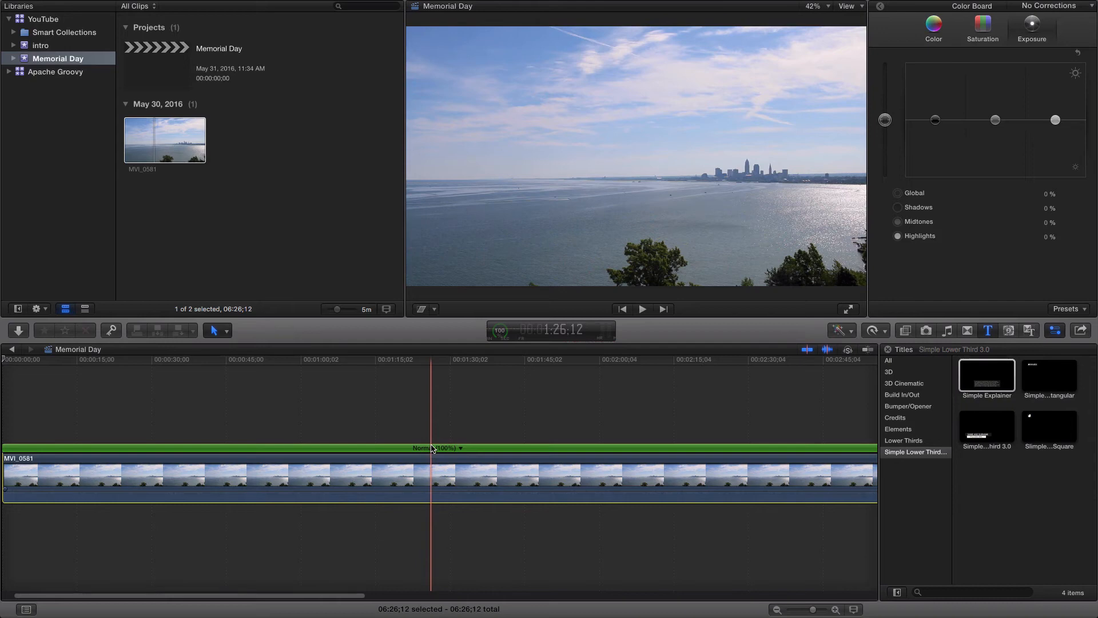
{"action": "left_click", "coordinate": [464, 448]}
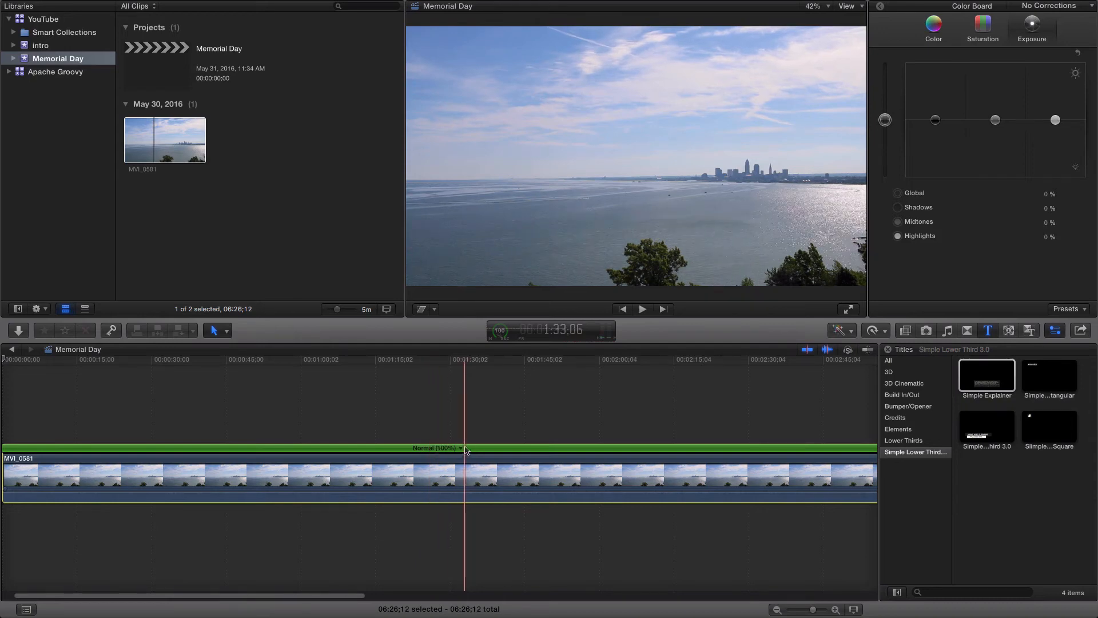
{"action": "left_click", "coordinate": [460, 448]}
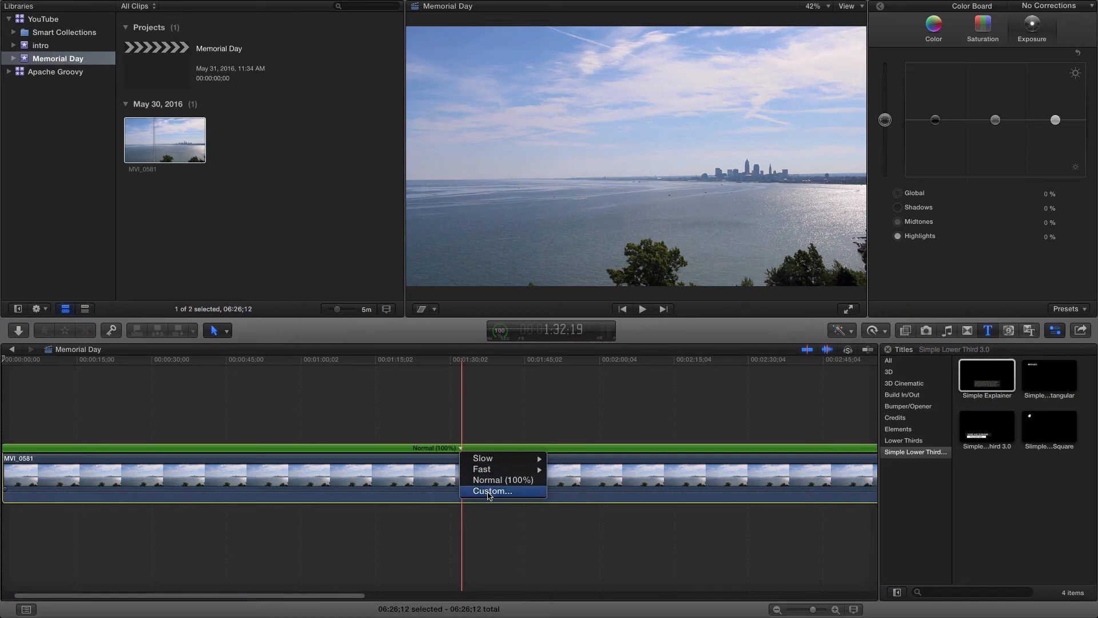
{"action": "left_click", "coordinate": [491, 490]}
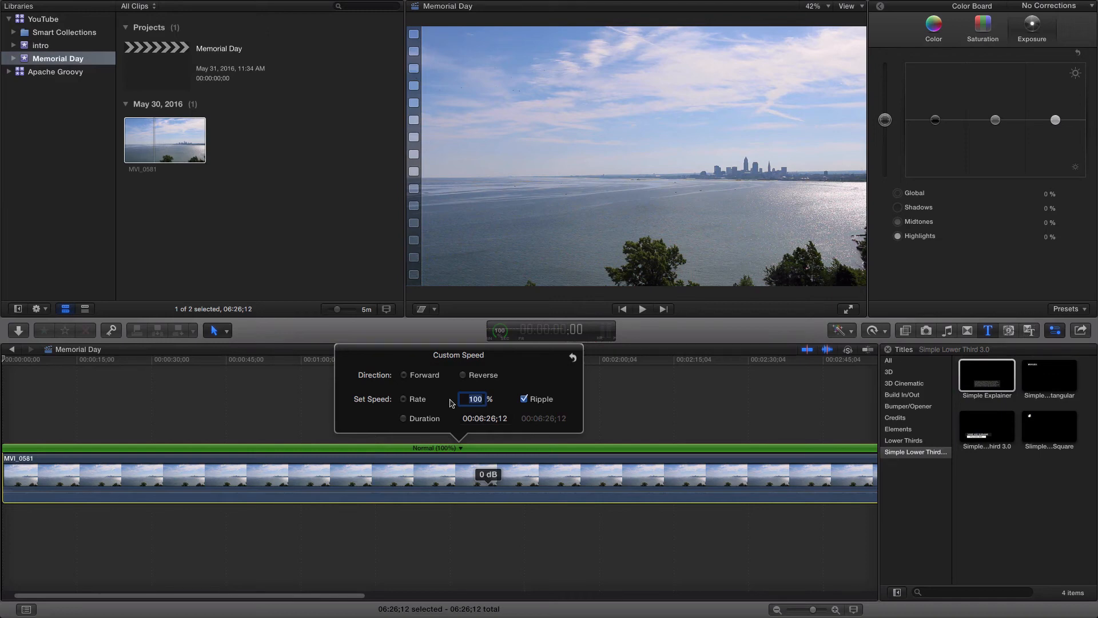
{"action": "type", "text": "2400"}
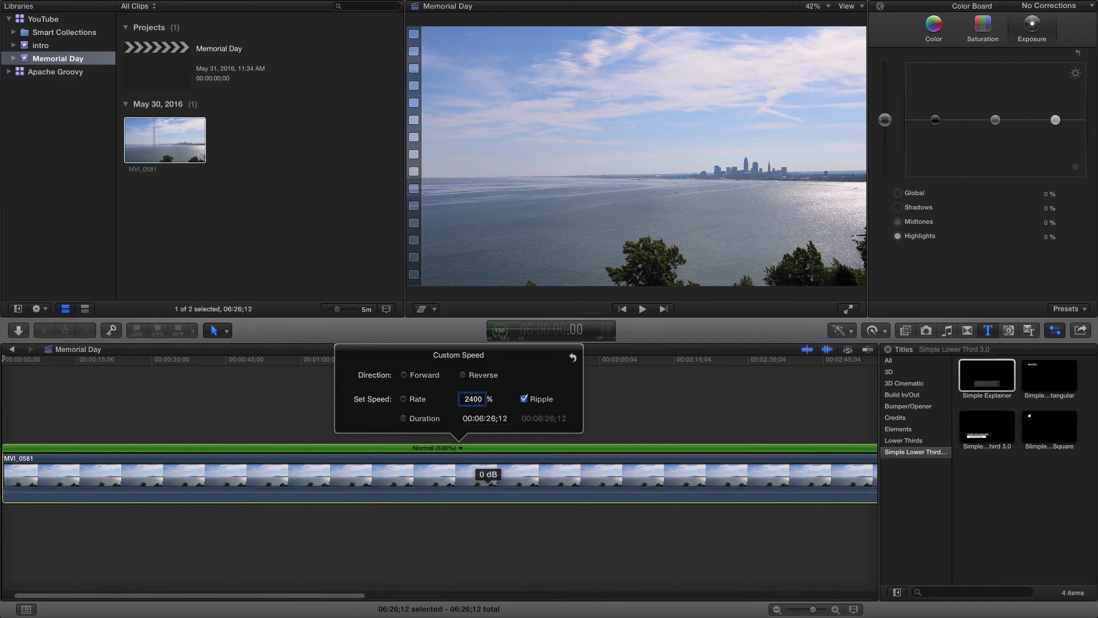